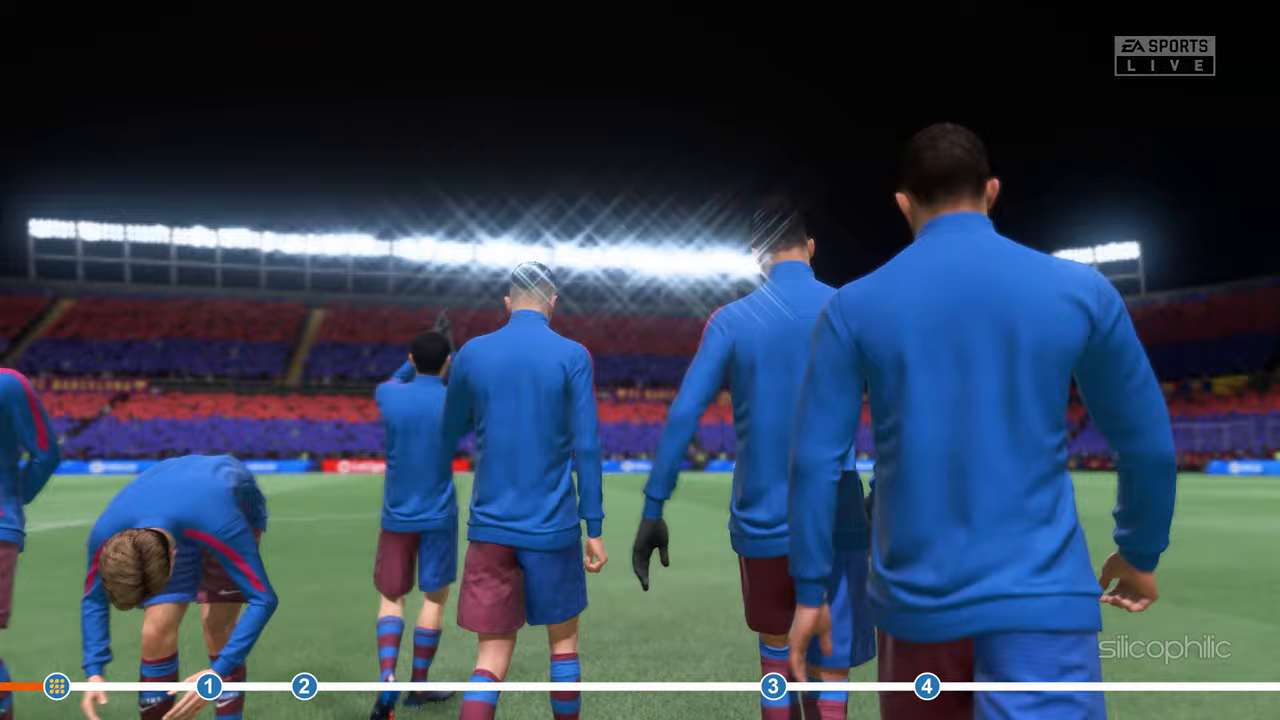
Let the FIFA 22 gameplay intro play through to the Windows desktop
{"action": "left_click", "coordinate": [782, 320]}
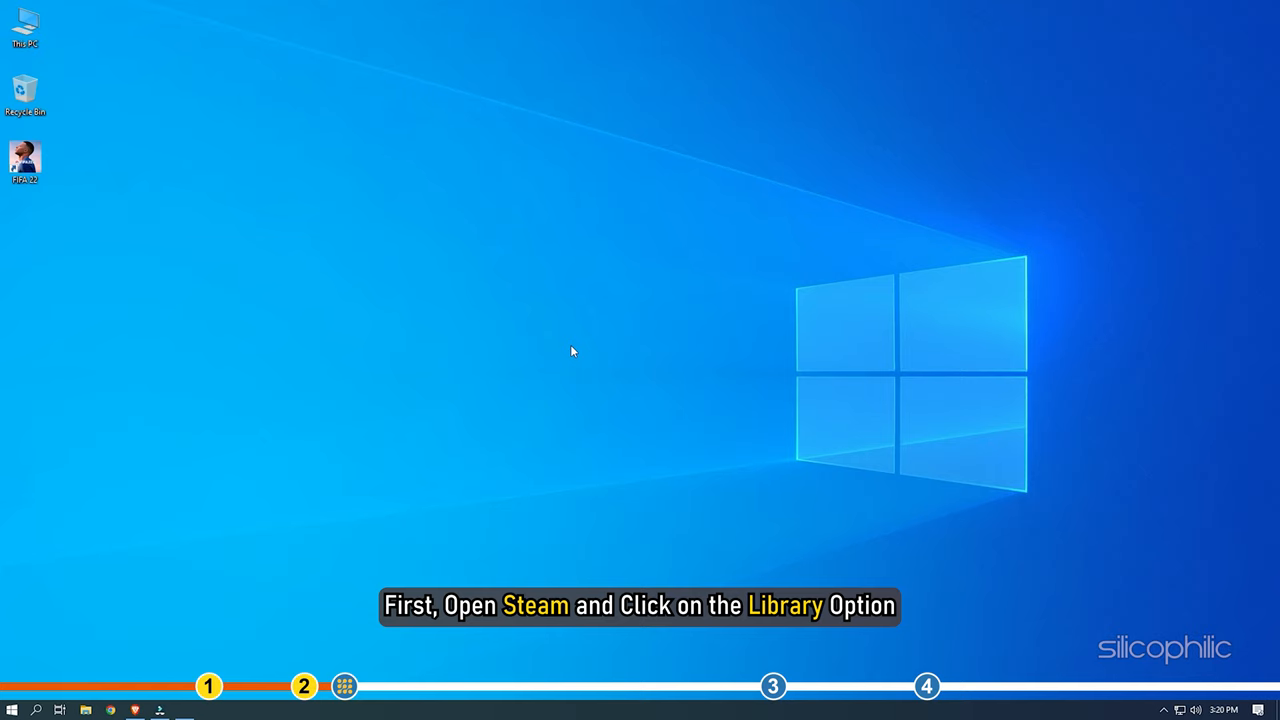
Launch Steam from the Start menu and reach the Add a Non-Steam Game list
{"action": "left_click", "coordinate": [12, 708]}
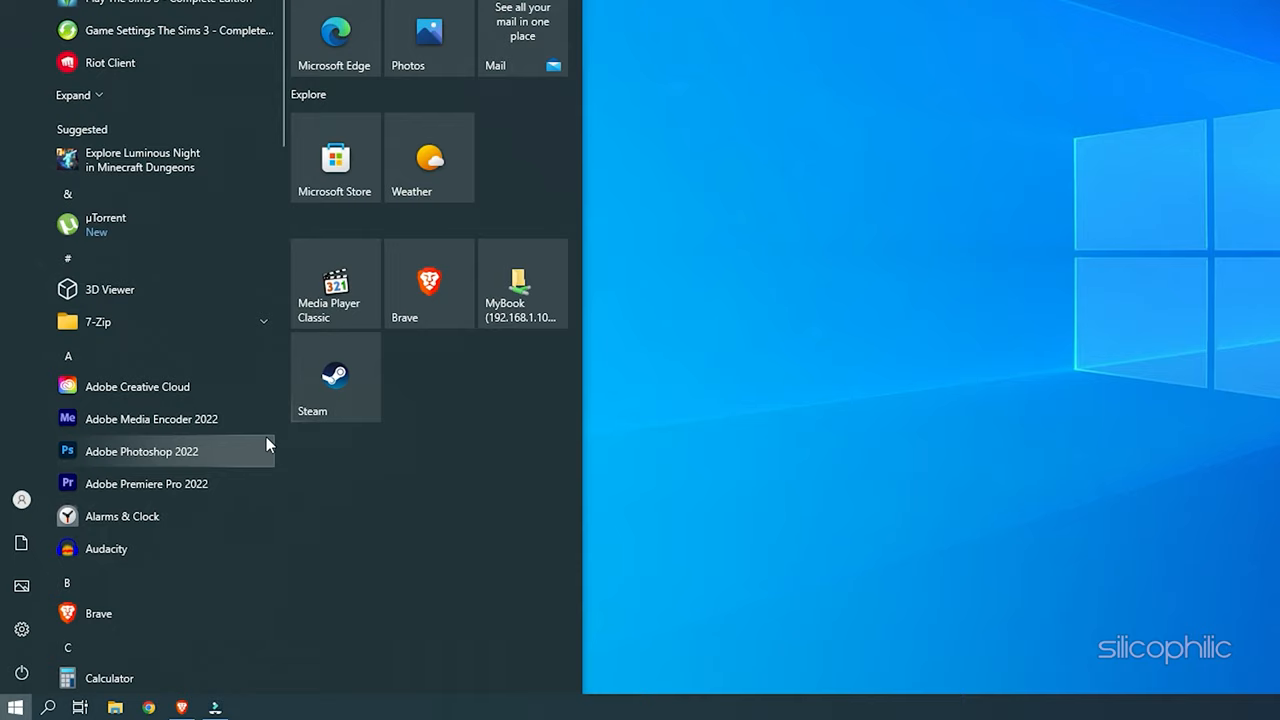
{"action": "left_click", "coordinate": [334, 376]}
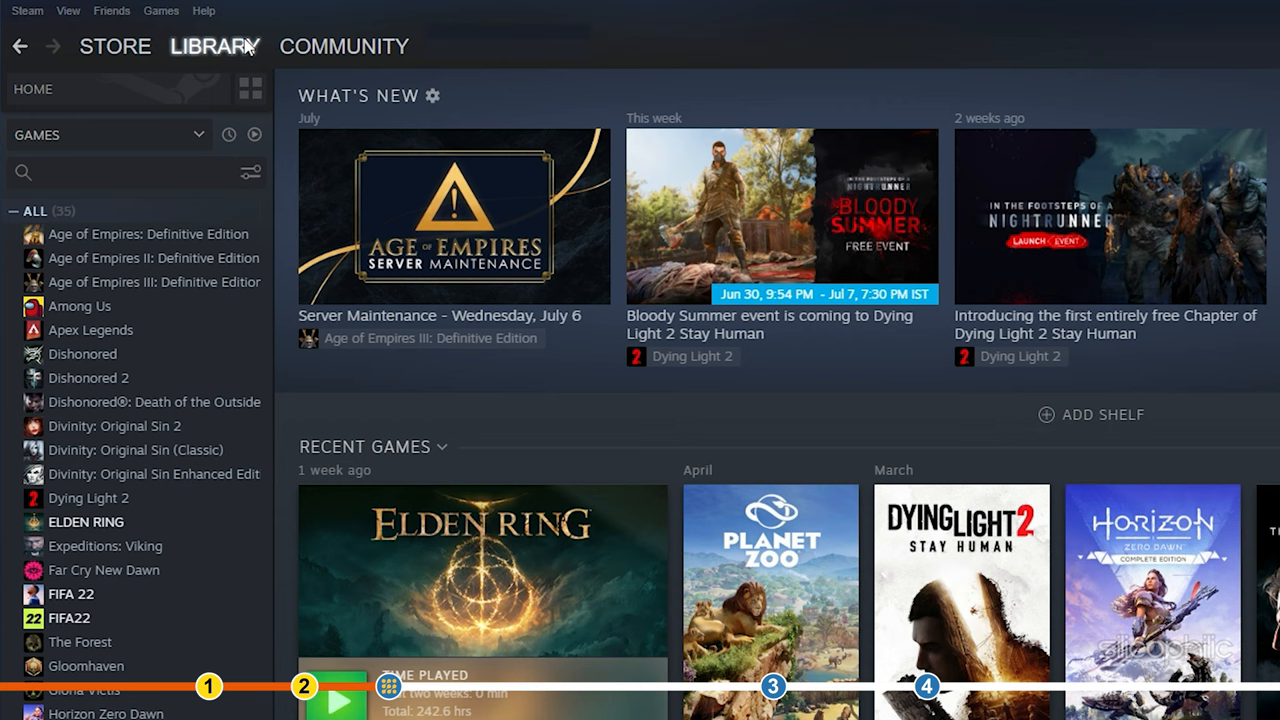
{"action": "scroll", "scroll_direction": "down", "scroll_amount": 3}
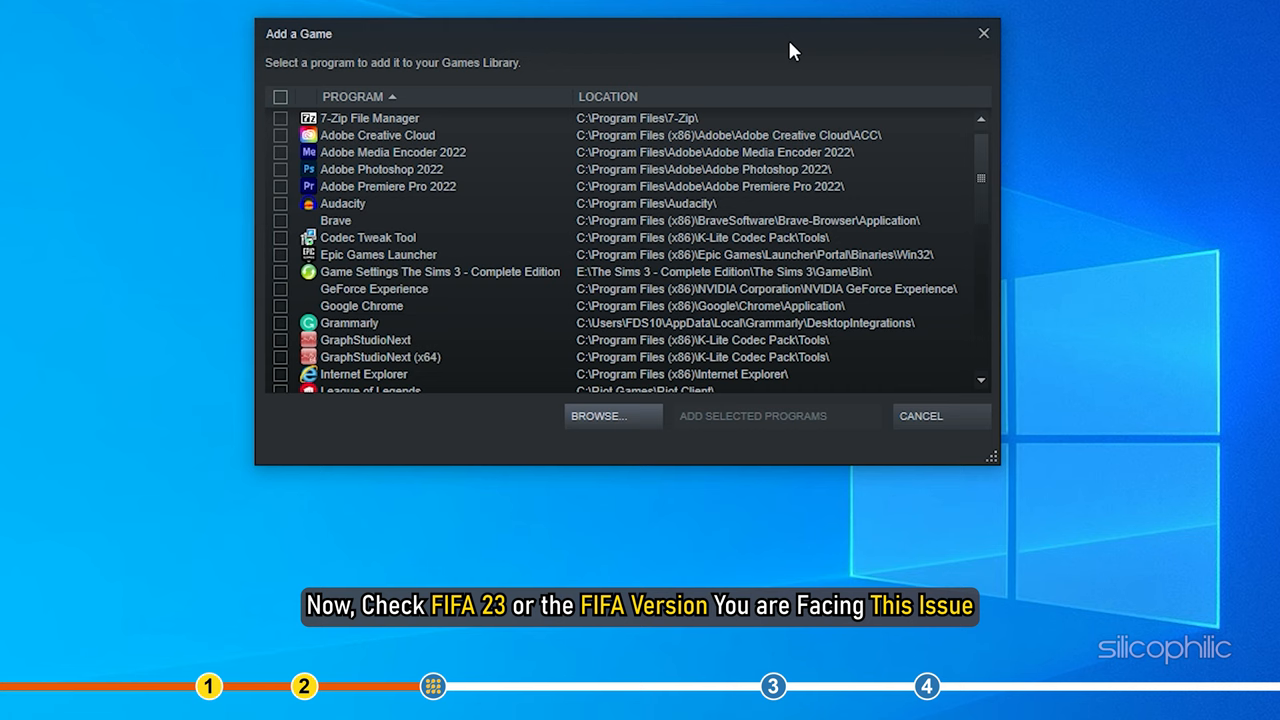
Browse to the FIFA 22 install folder and add FIFA22.exe to the library
{"action": "left_click", "coordinate": [596, 414]}
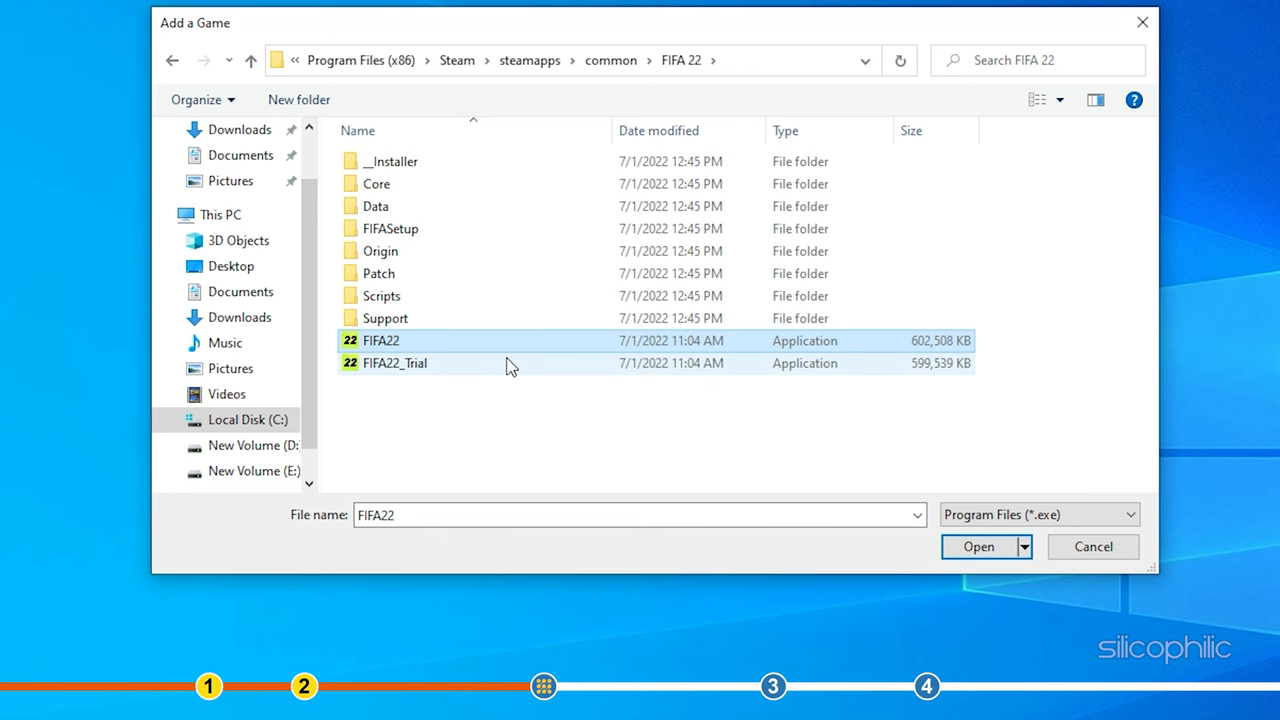
{"action": "left_click", "coordinate": [978, 546]}
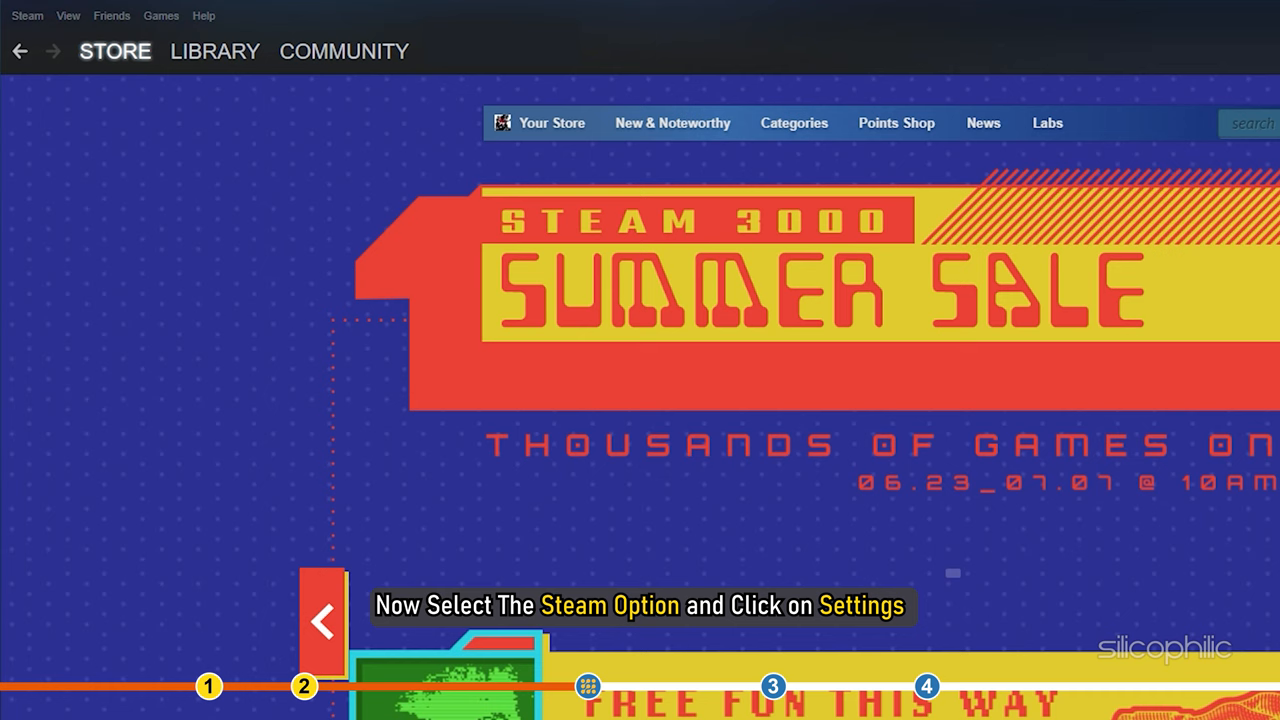
Confirm the detected Xbox 360 Controller in Steam's controller settings, then return to the Start menu
{"action": "left_click", "coordinate": [26, 16]}
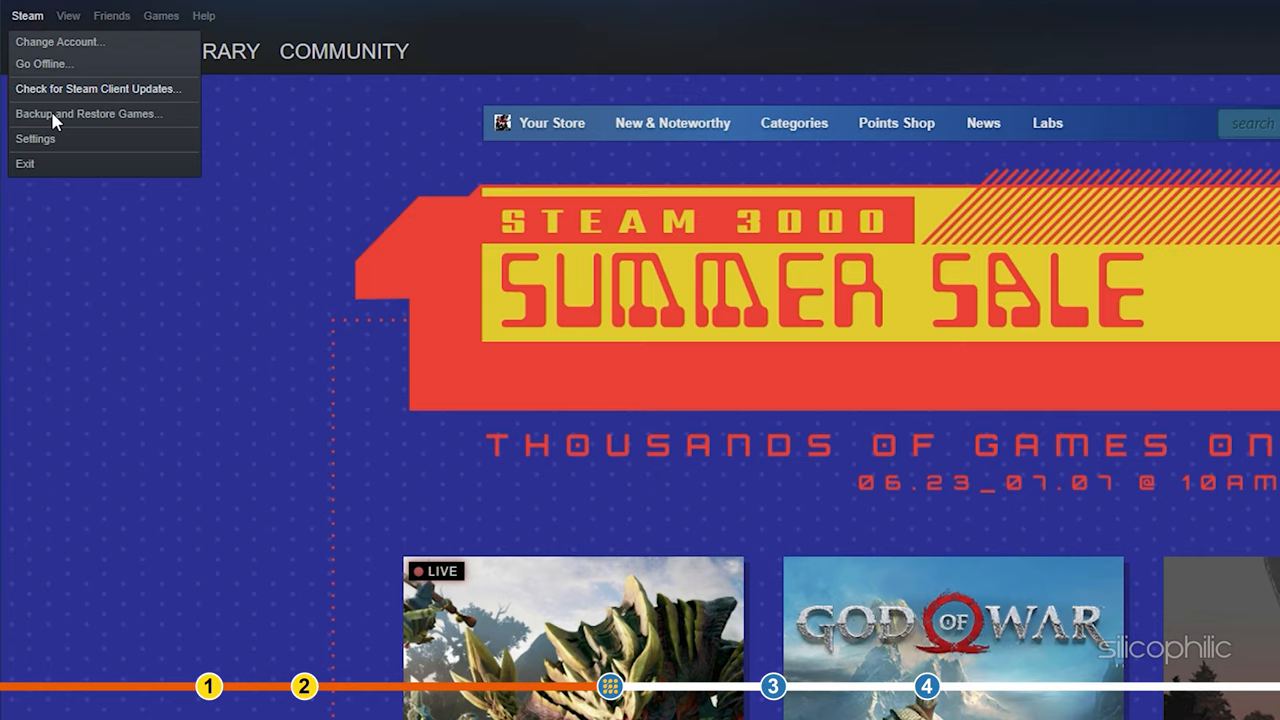
{"action": "left_click", "coordinate": [36, 140]}
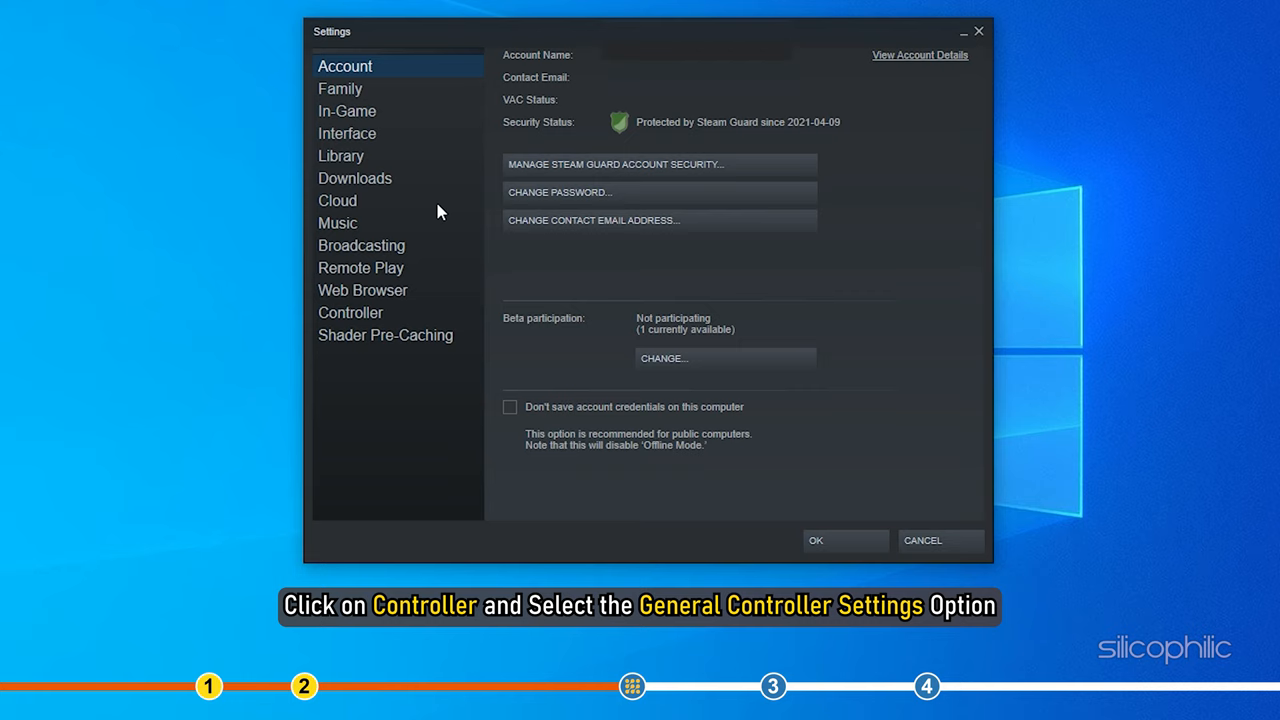
{"action": "left_click", "coordinate": [350, 312]}
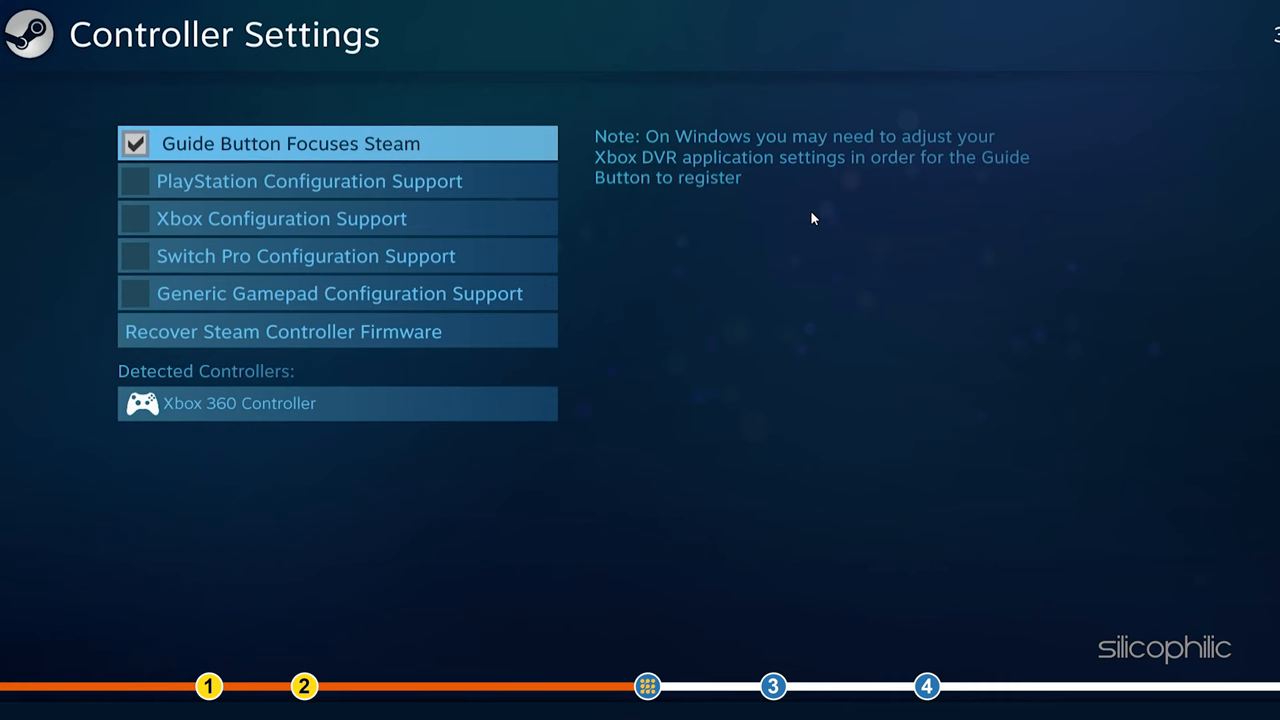
{"action": "mouse_move", "coordinate": [636, 310]}
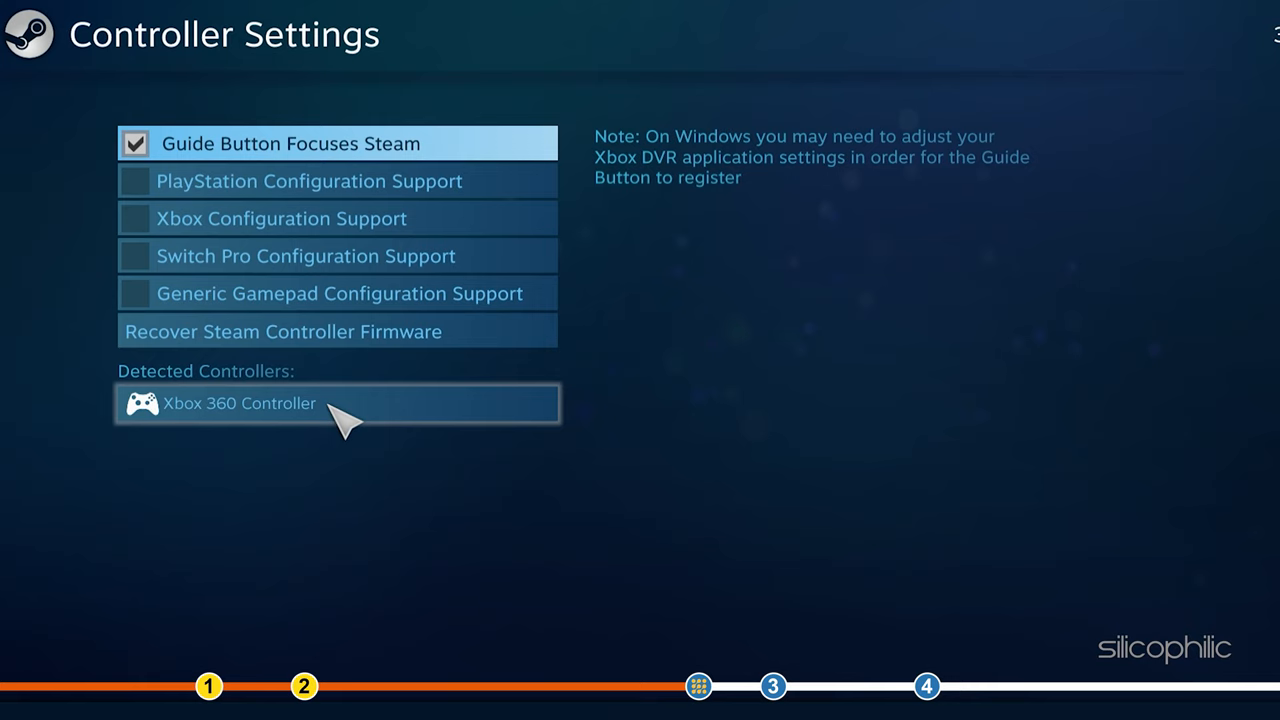
{"action": "left_click", "coordinate": [338, 404]}
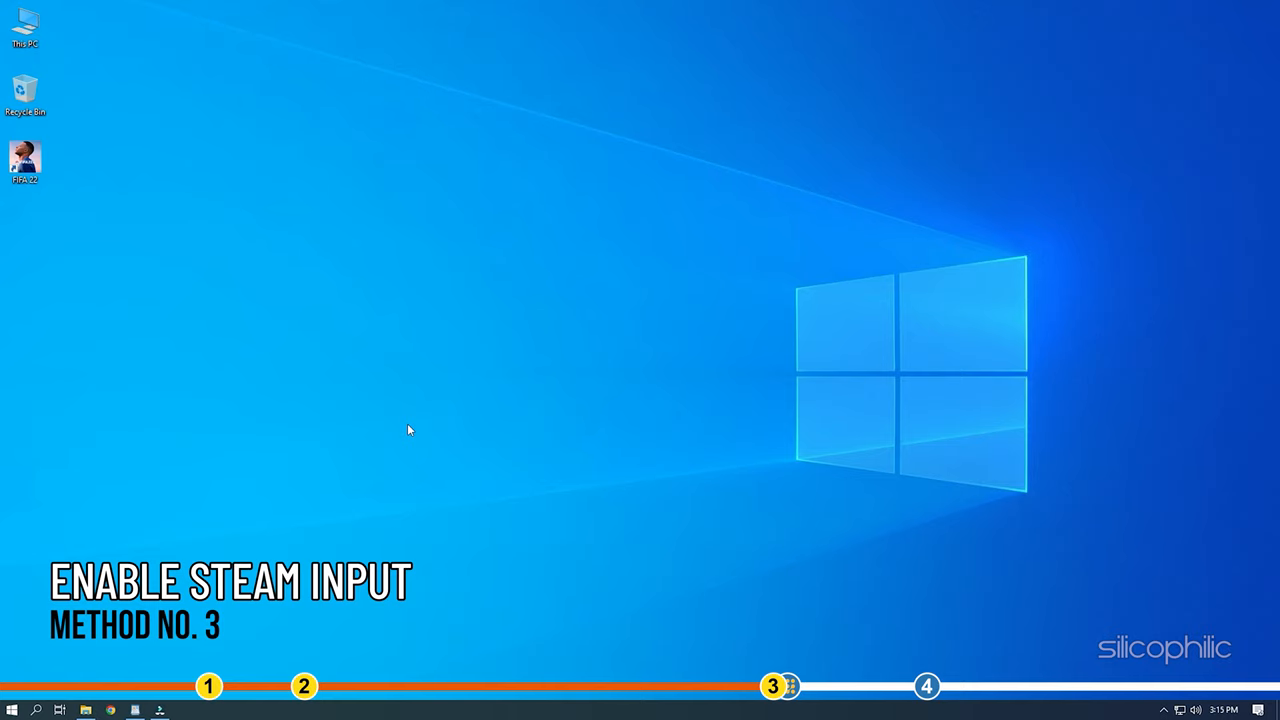
{"action": "left_click", "coordinate": [12, 708]}
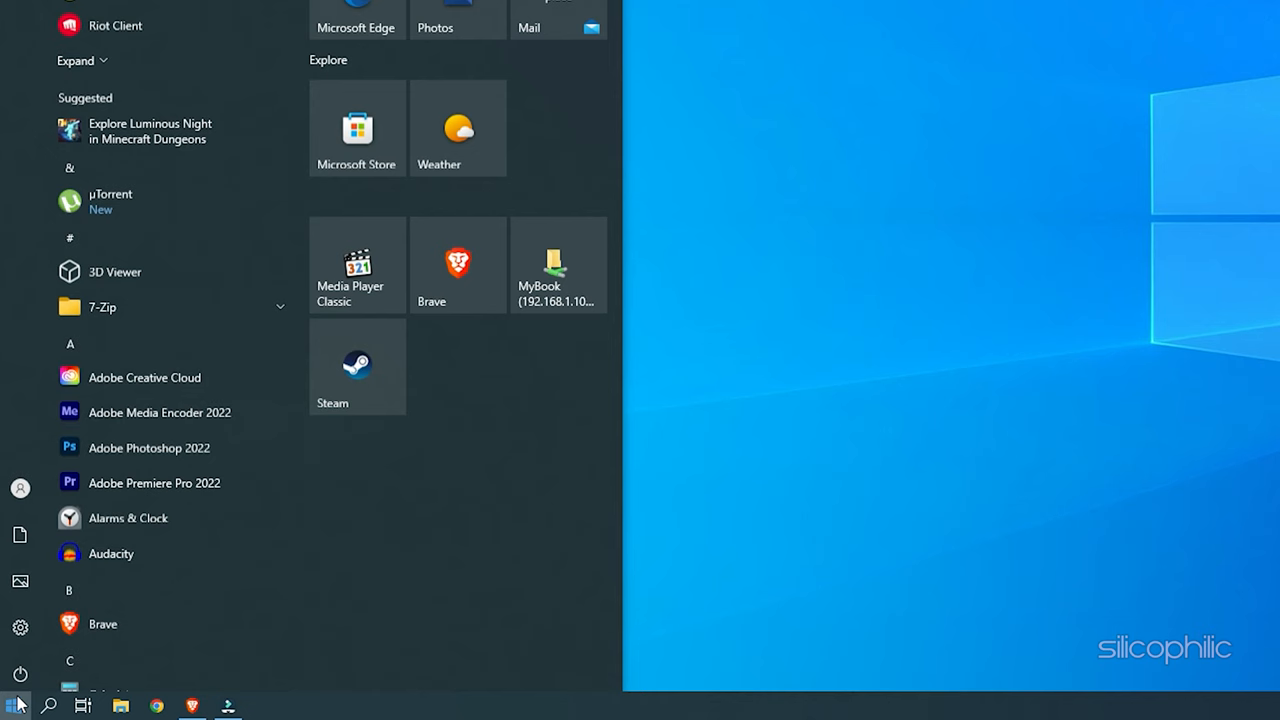
Launch Steam and open FIFA 22's Properties on the Controller section
{"action": "left_click", "coordinate": [356, 364]}
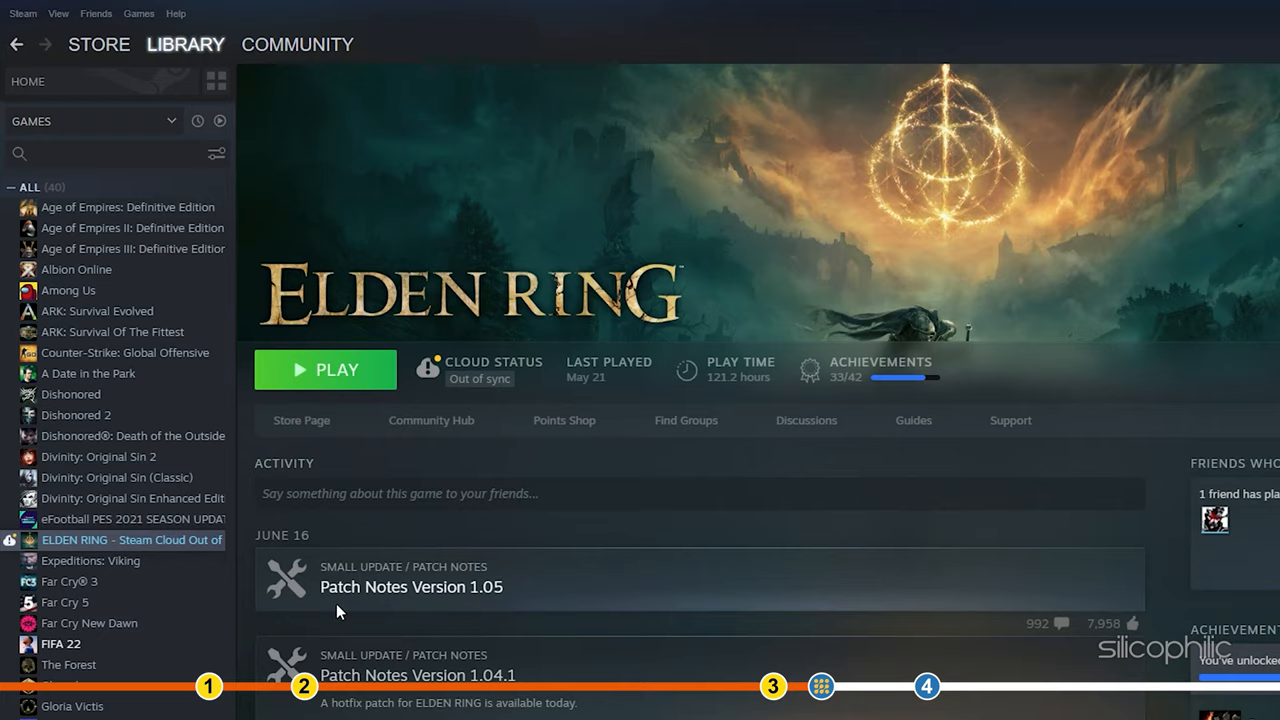
{"action": "scroll", "scroll_direction": "down", "scroll_amount": 3}
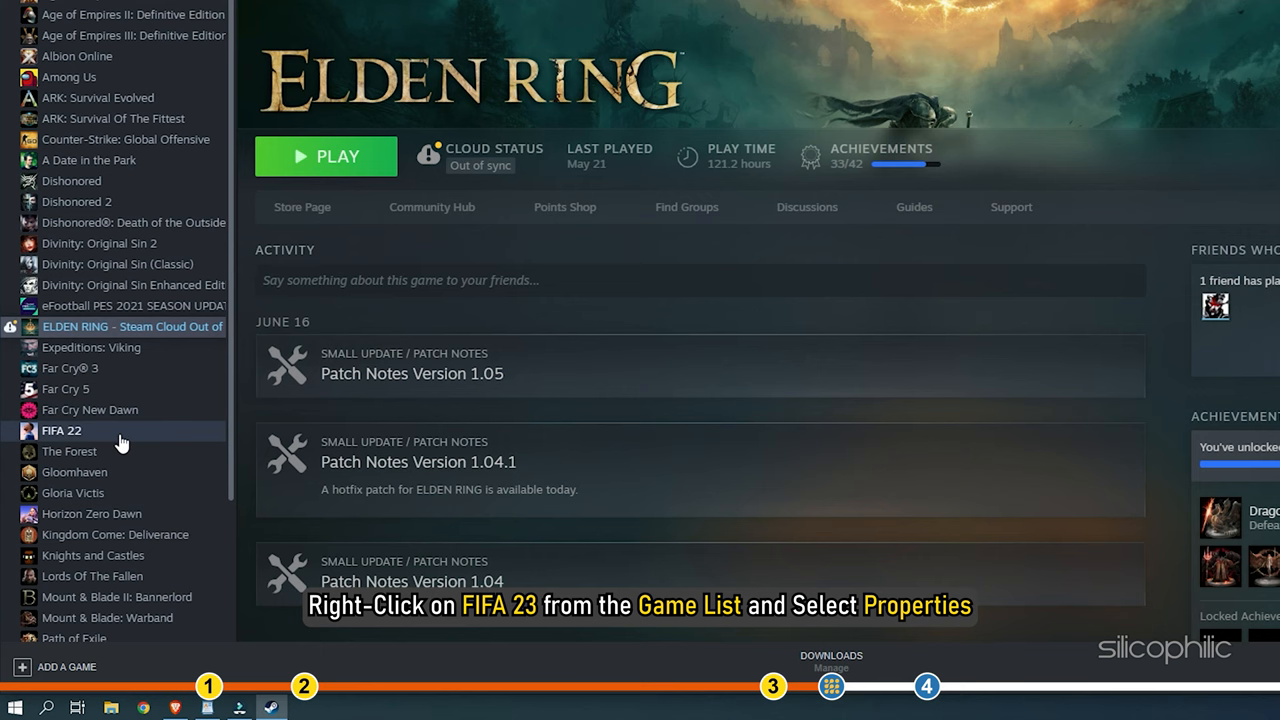
{"action": "right_click", "coordinate": [60, 430]}
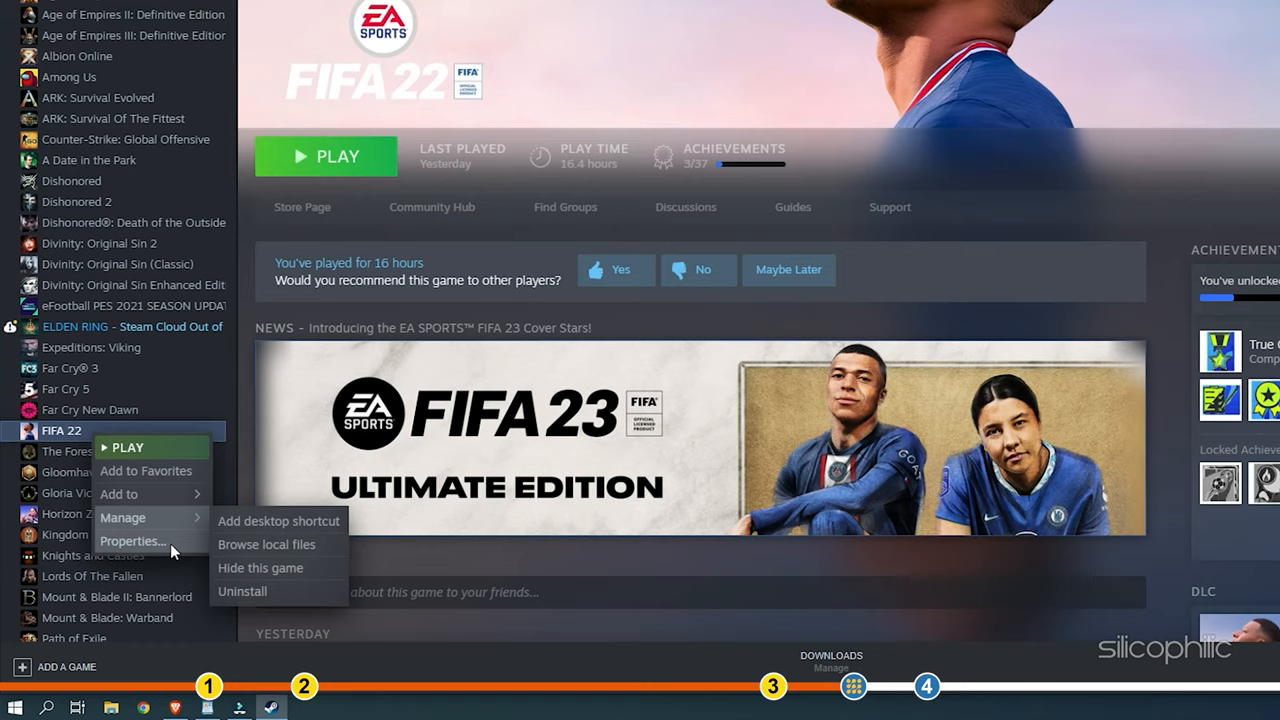
{"action": "left_click", "coordinate": [132, 540]}
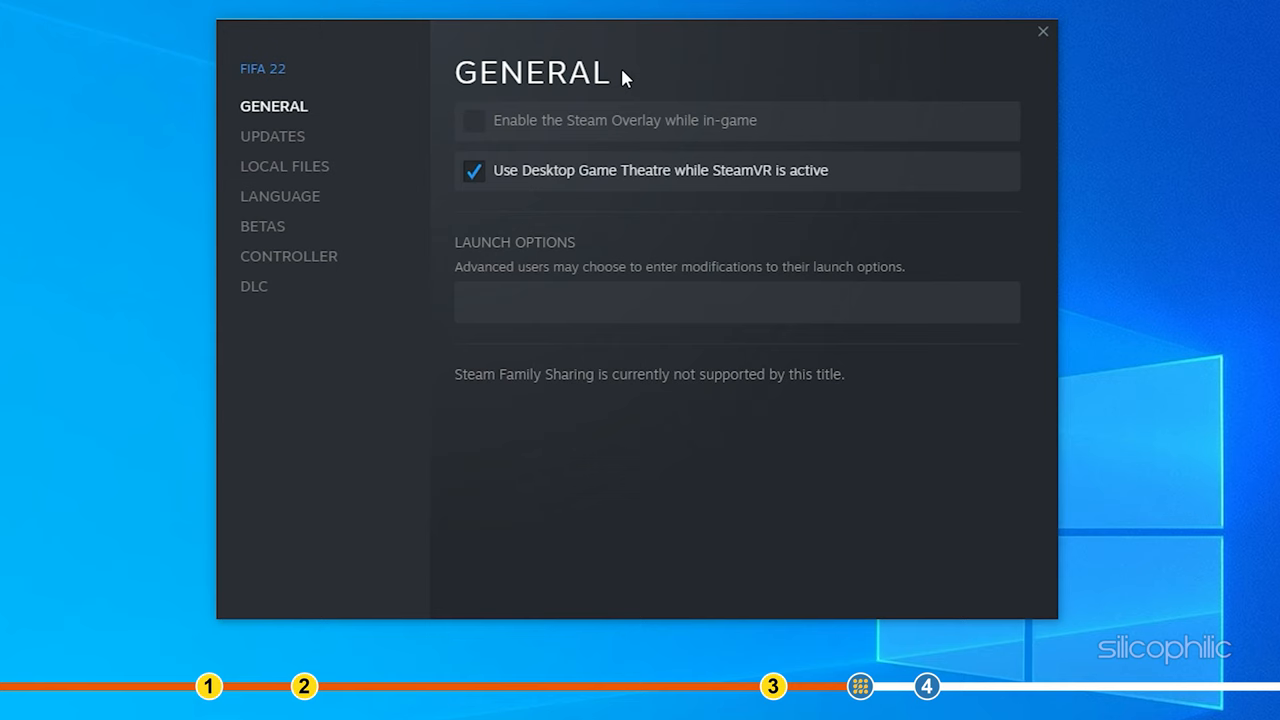
{"action": "left_click", "coordinate": [288, 256]}
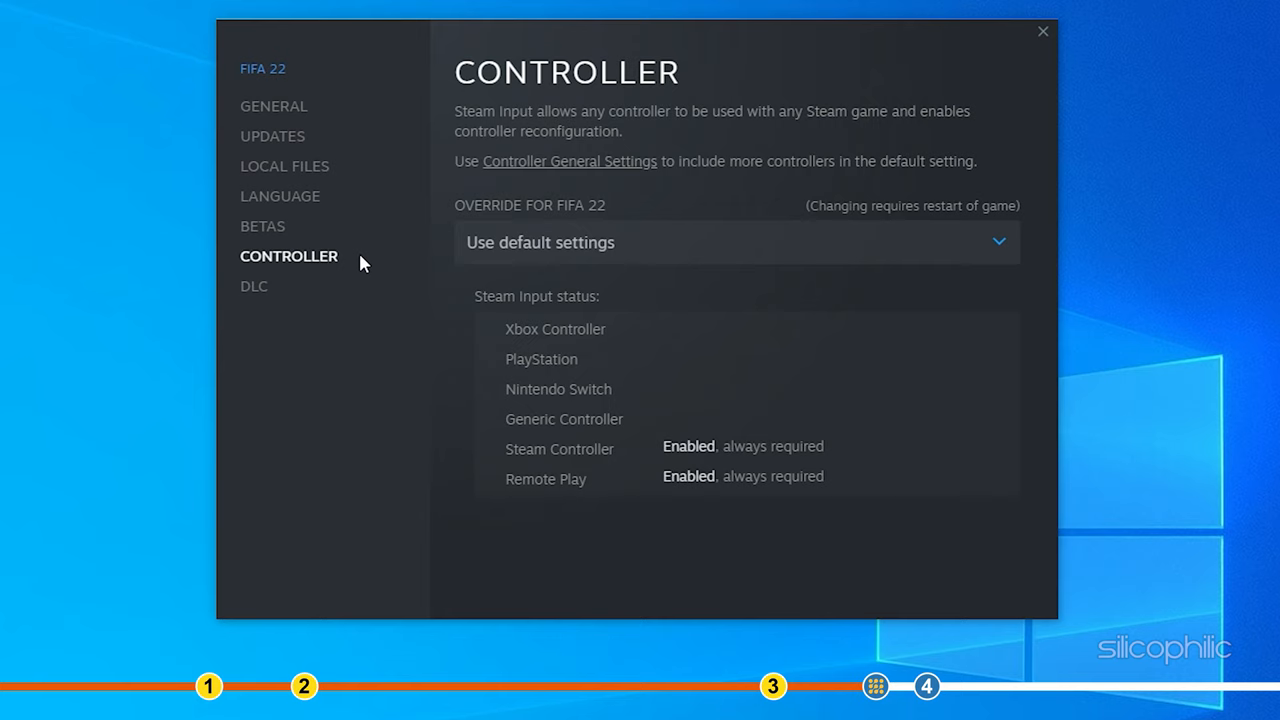
Set FIFA 22's override to Enable Steam Input and close Properties
{"action": "left_click", "coordinate": [736, 242]}
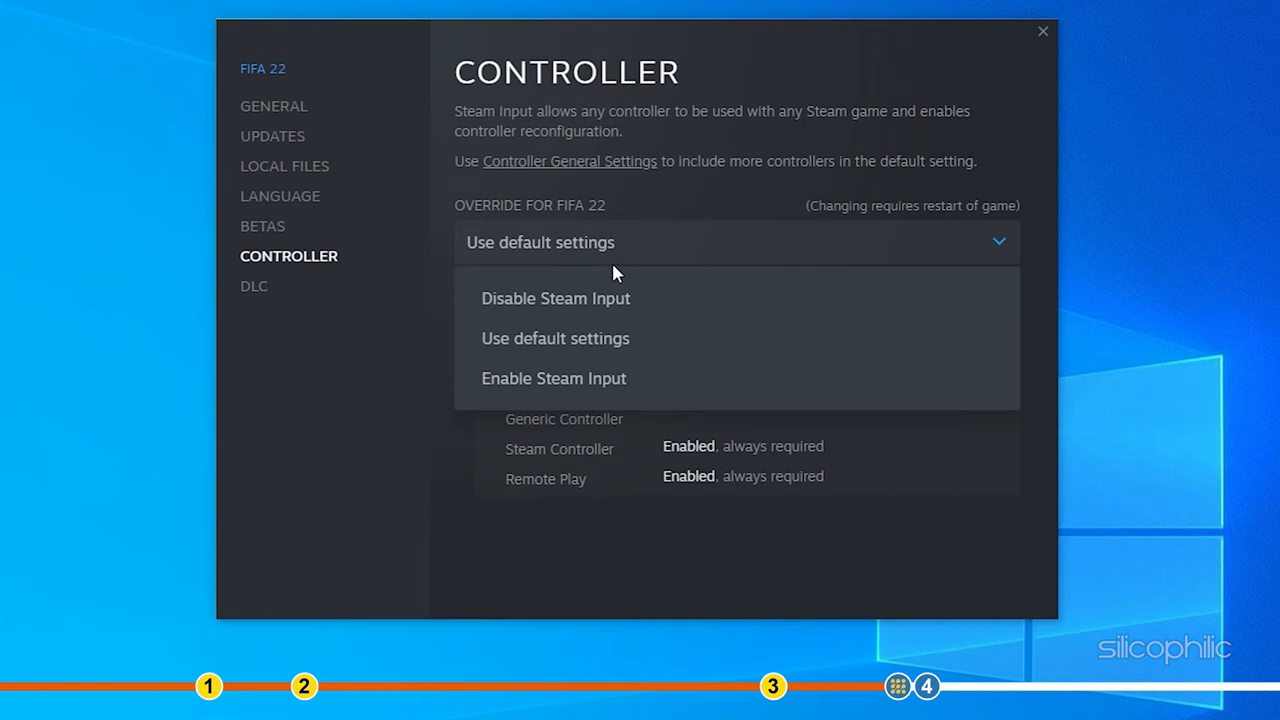
{"action": "left_click", "coordinate": [552, 378]}
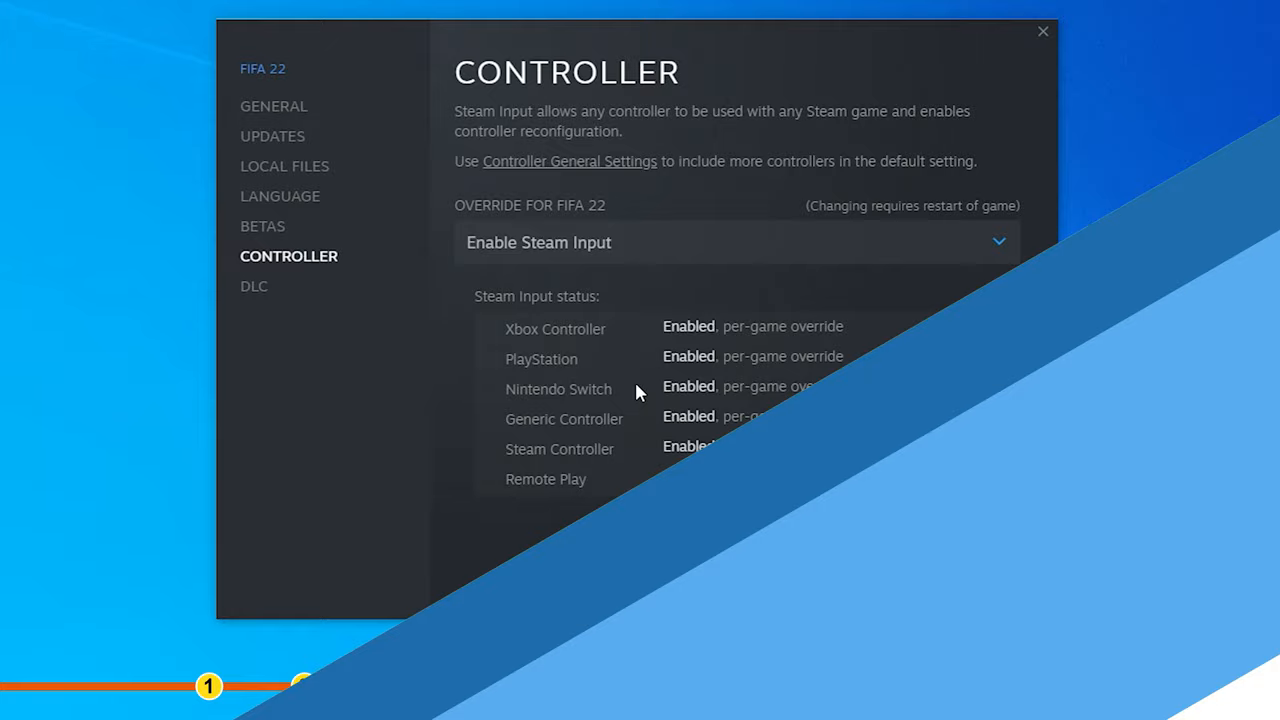
{"action": "left_click", "coordinate": [1044, 32]}
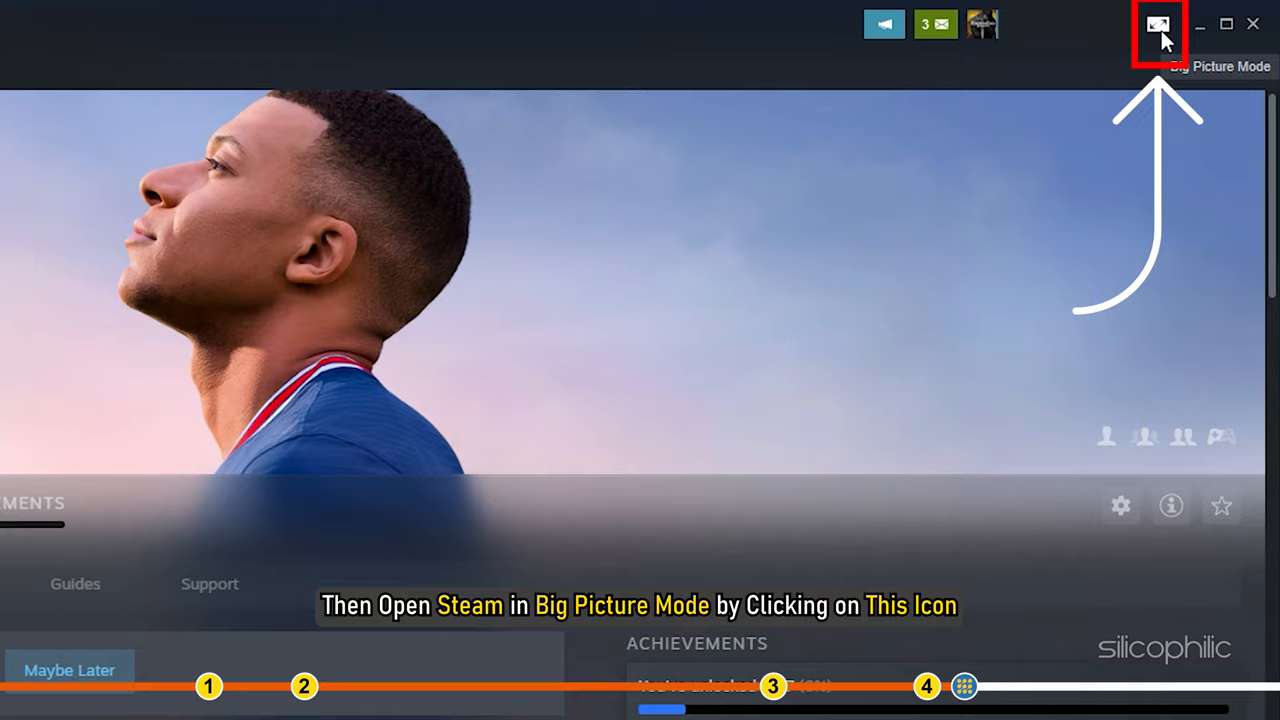
Enter Big Picture mode and open Manage Game for FIFA 22 from the Library
{"action": "left_click", "coordinate": [1158, 24]}
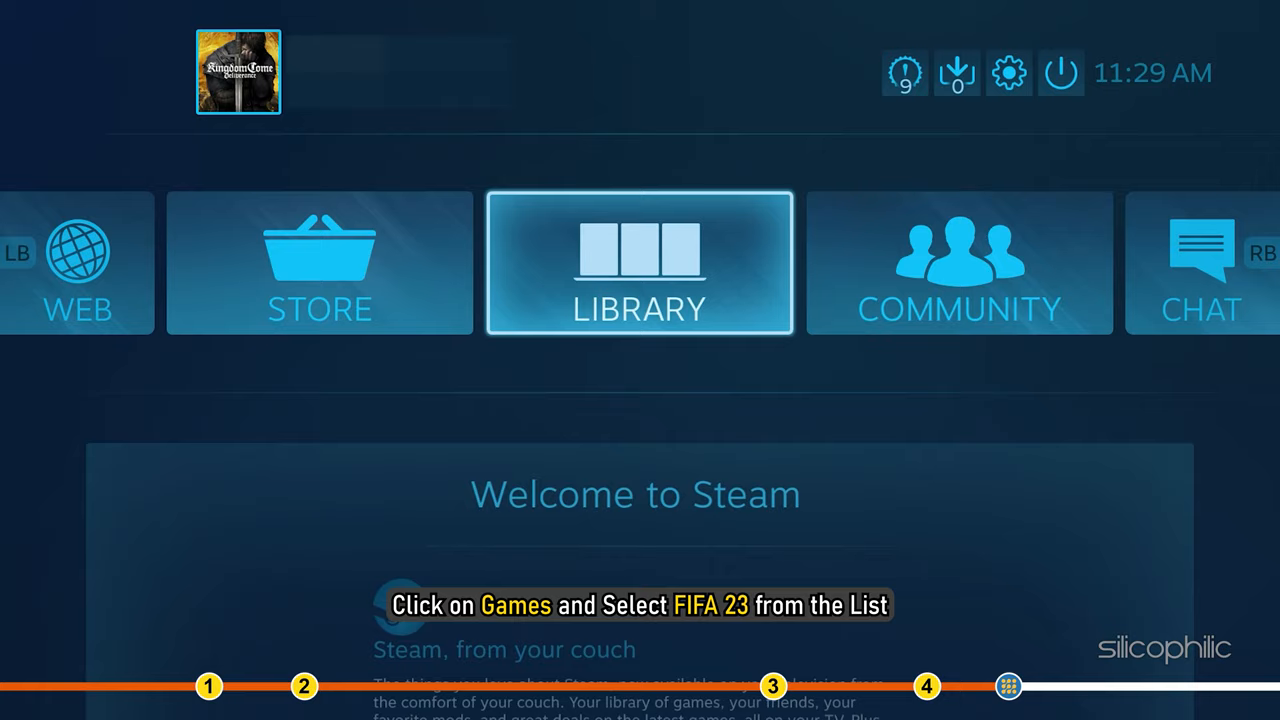
{"action": "left_click", "coordinate": [640, 264]}
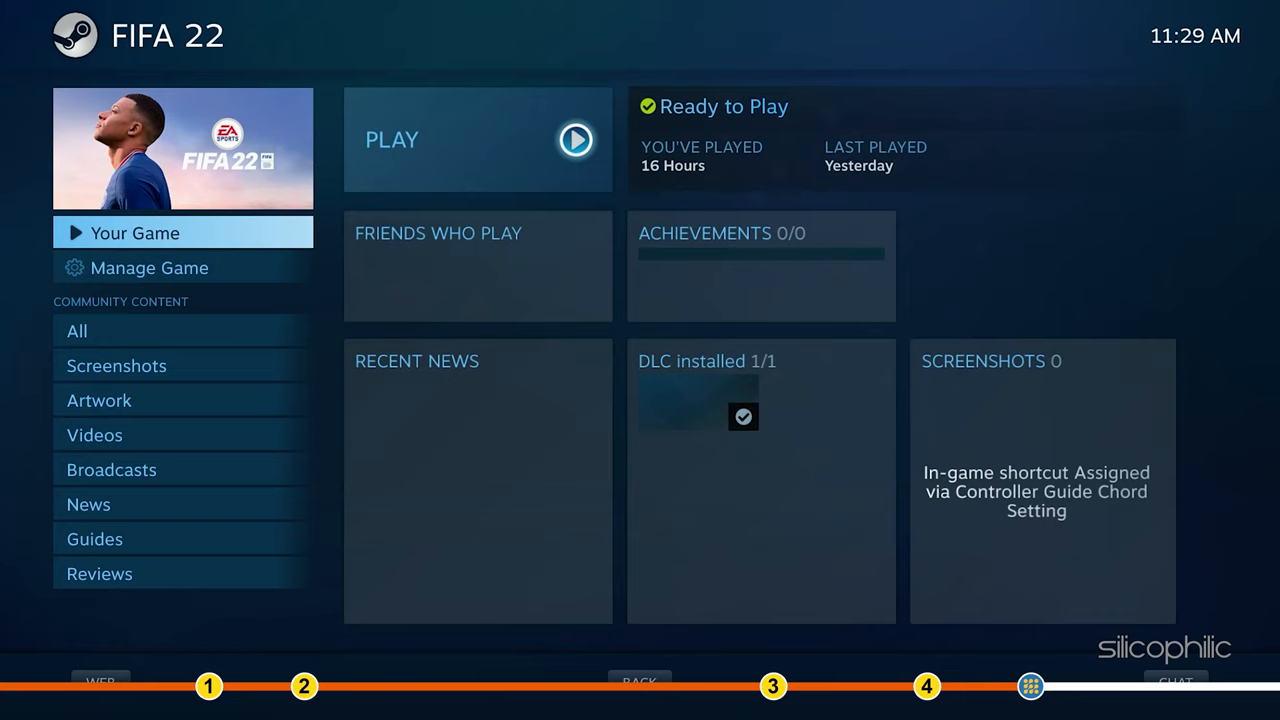
{"action": "left_click", "coordinate": [150, 268]}
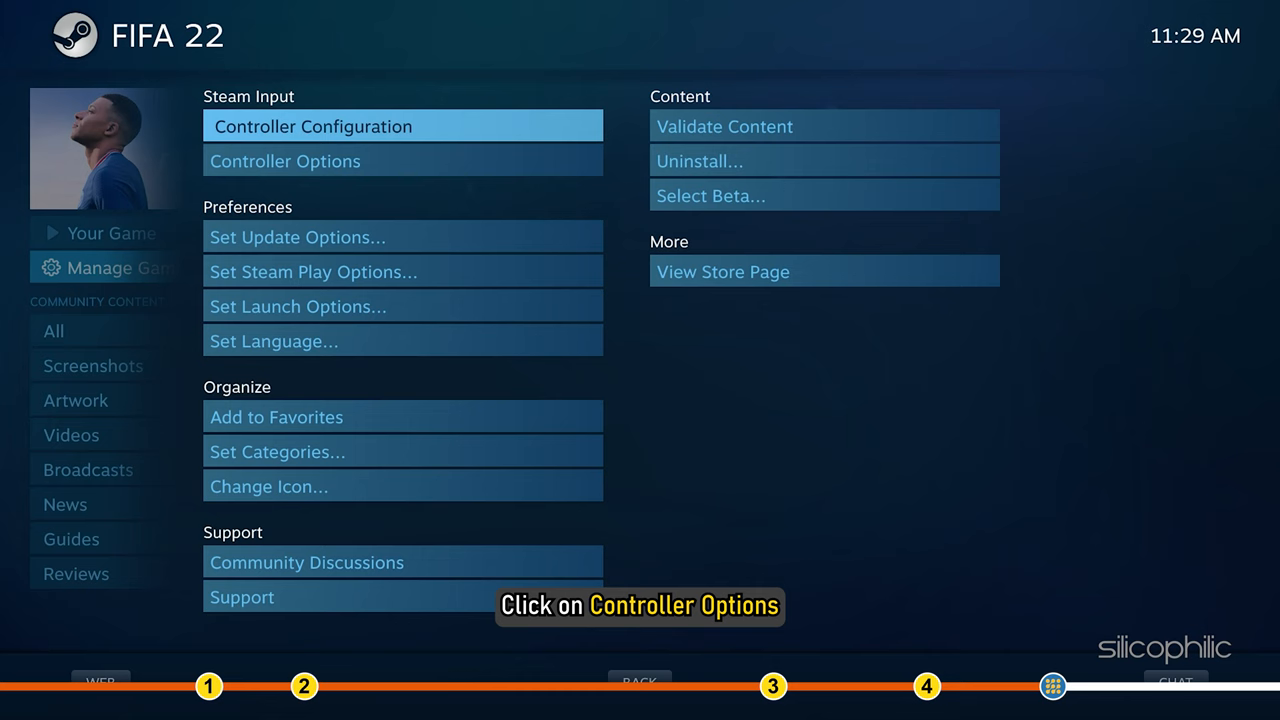
Set FIFA 22's Steam Input Per-Game Setting to Forced Off in Controller Options
{"action": "left_click", "coordinate": [284, 160]}
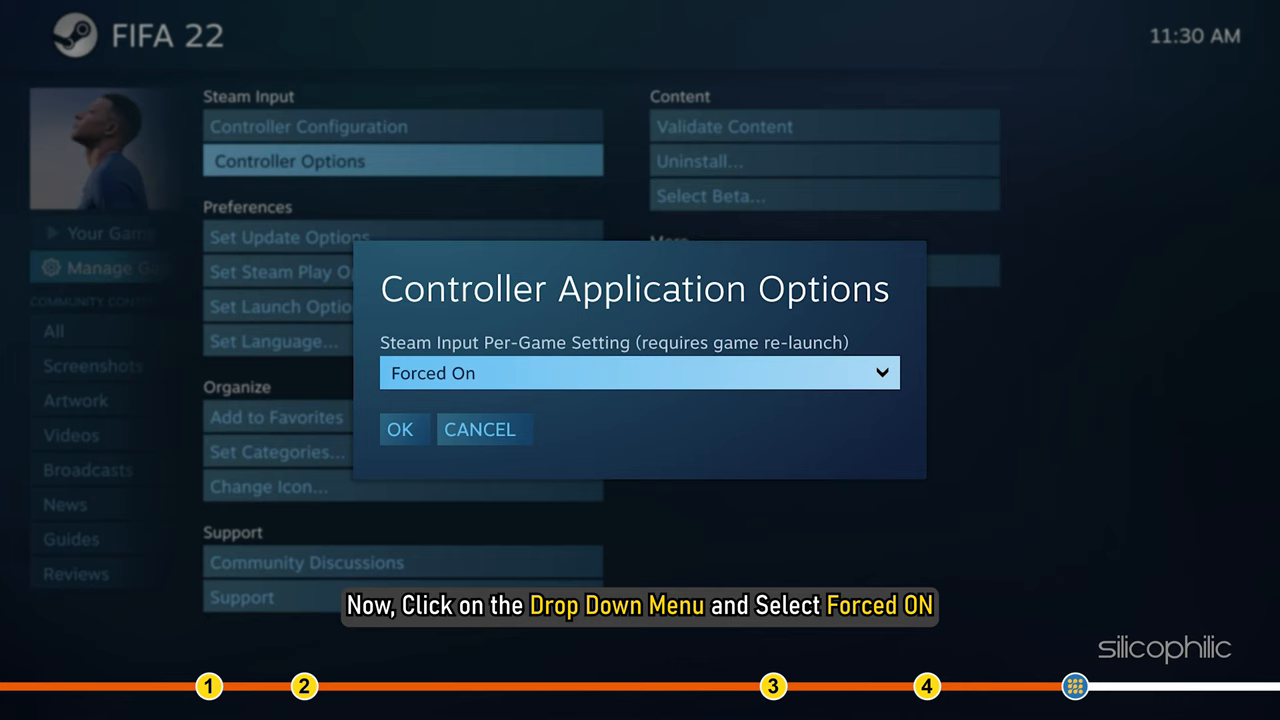
{"action": "left_click", "coordinate": [638, 372]}
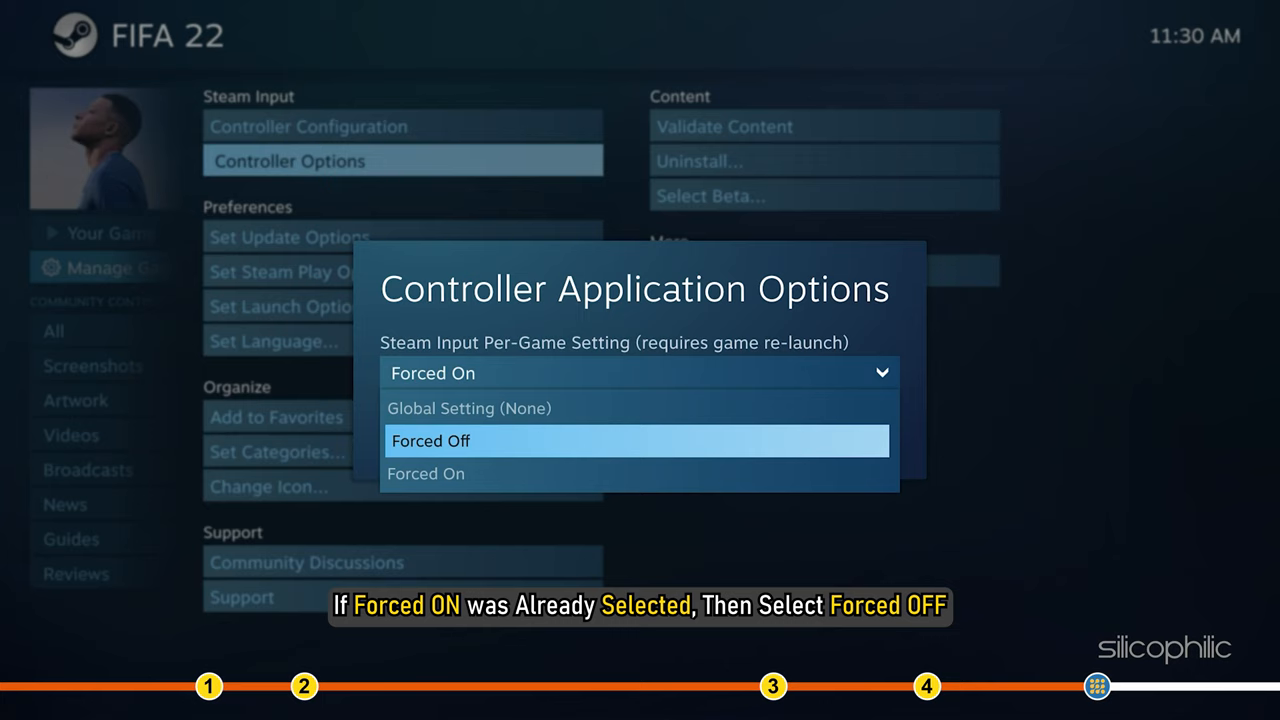
{"action": "left_click", "coordinate": [430, 440]}
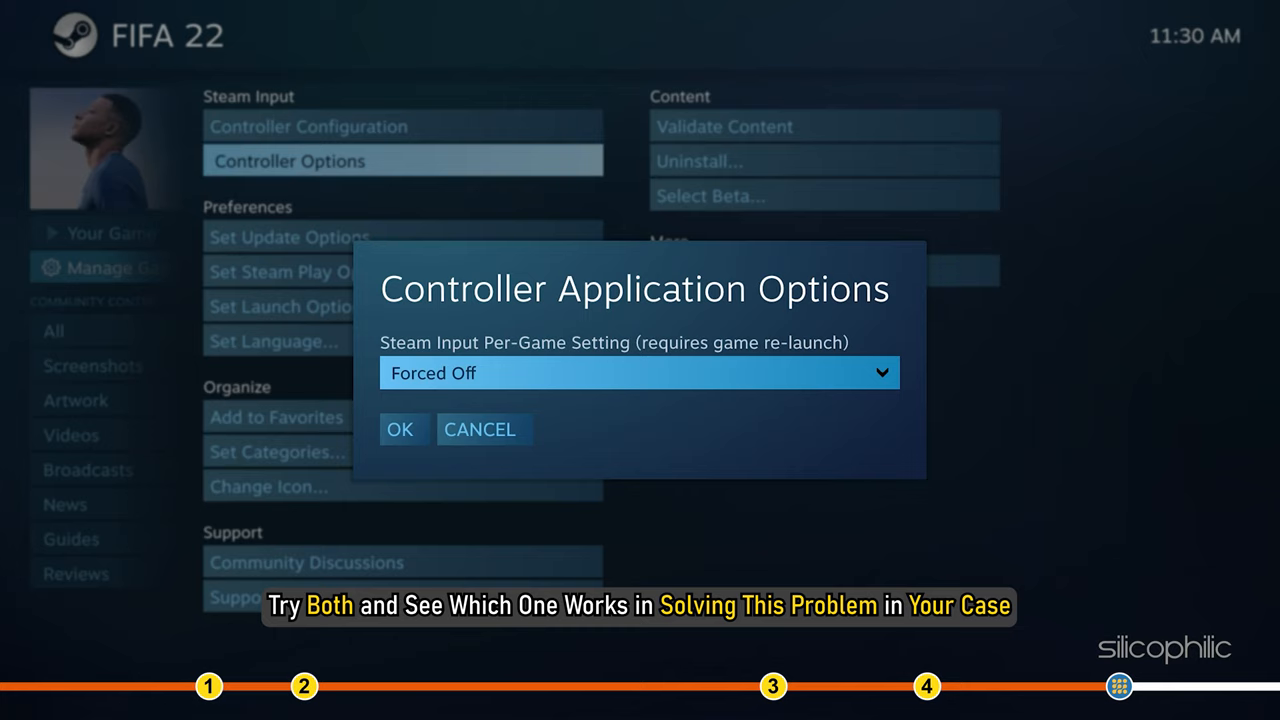